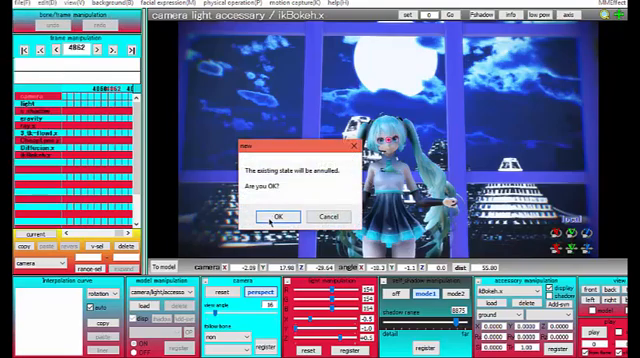
Confirm the prompt that discards the existing Miku scene, leaving an empty project
left_click(280, 218)
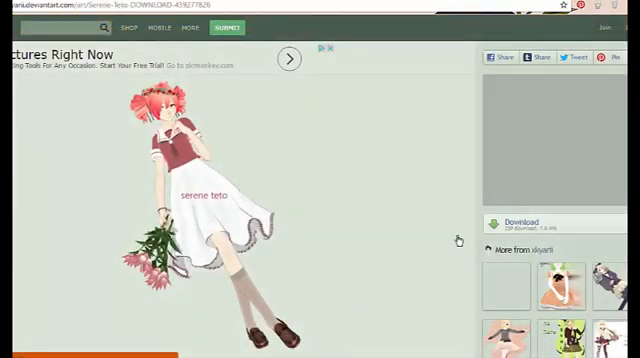
Scroll down the Serene Teto page to the download notes below the artwork
scroll("down", 3)
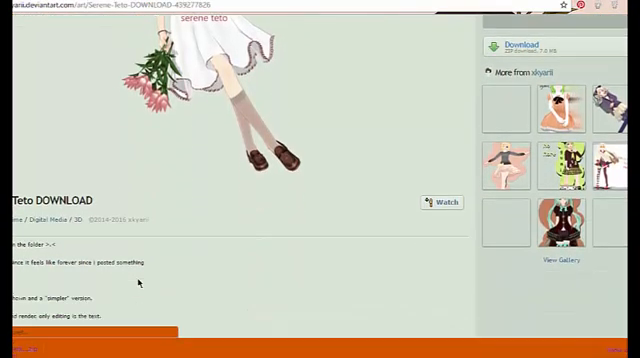
scroll("down", 3)
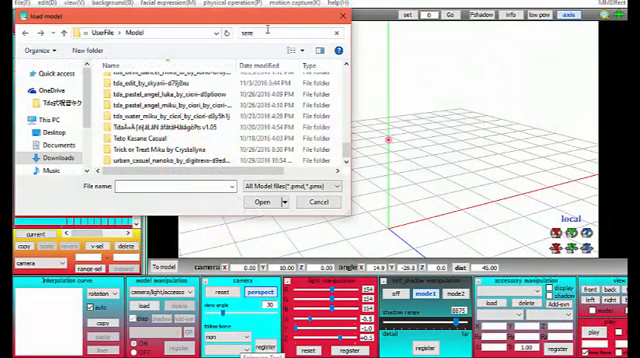
Find the Serene Teto model by searching 'sere' and add it to the scene
type("sere")
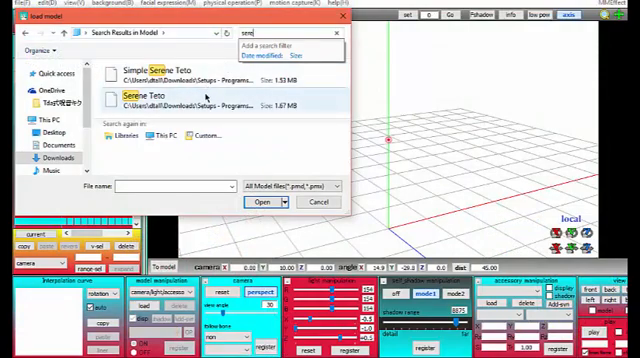
left_click(262, 202)
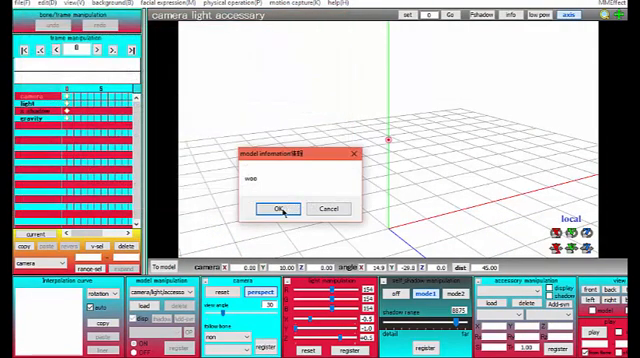
left_click(280, 208)
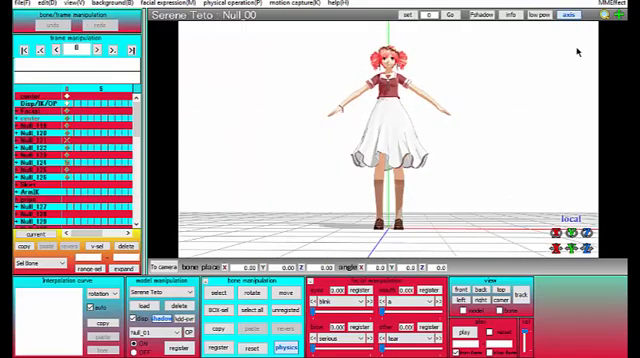
Change the Teto model's edge line width and confirm the new thickness
left_click(74, 8)
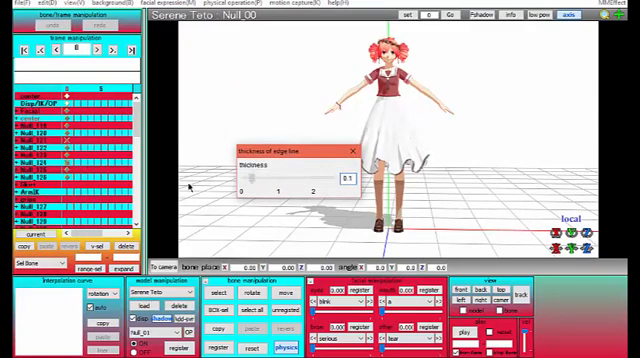
left_click(352, 148)
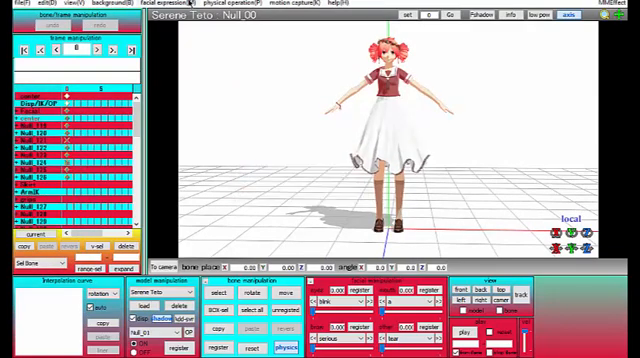
left_click(284, 348)
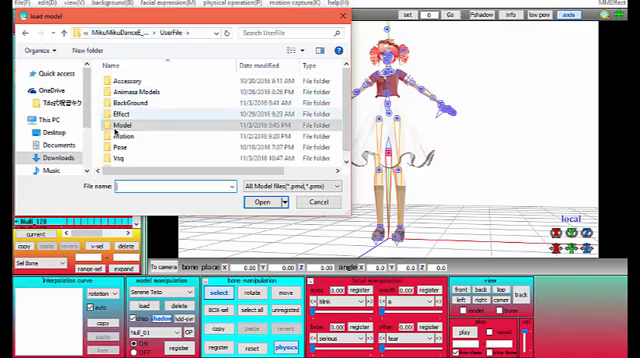
Load skybox_hdr from Effect > ray-mmd-1.0.0 > Skybox > Helipad GoldenHour into the scene
double_click(116, 112)
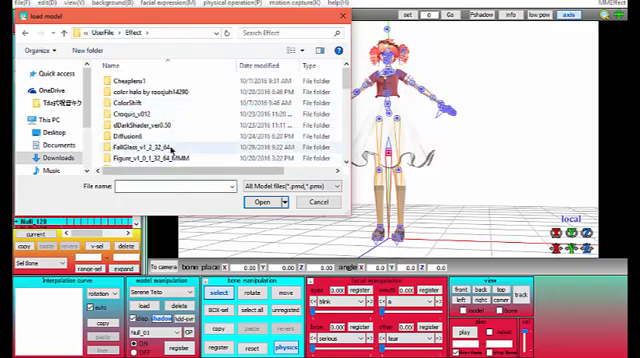
scroll("down", 3)
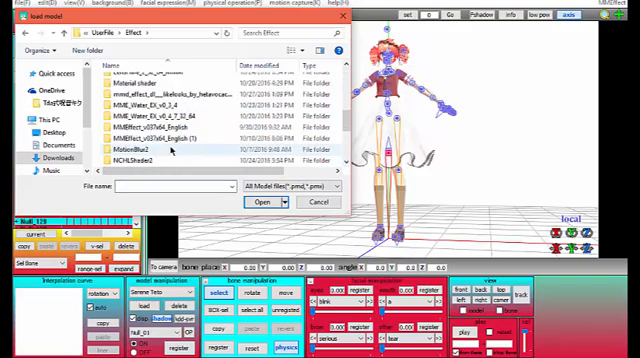
scroll("down", 3)
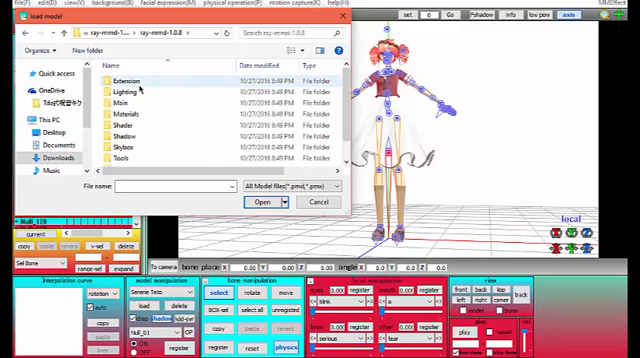
left_click(120, 148)
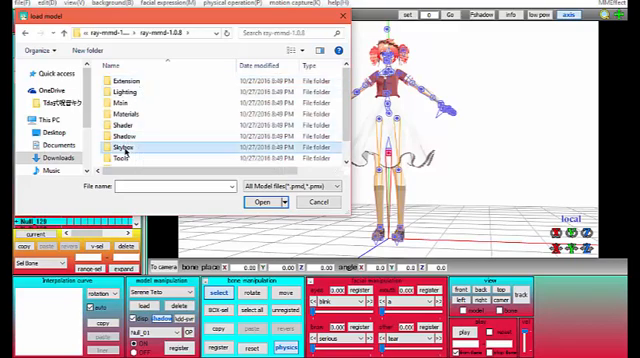
double_click(124, 148)
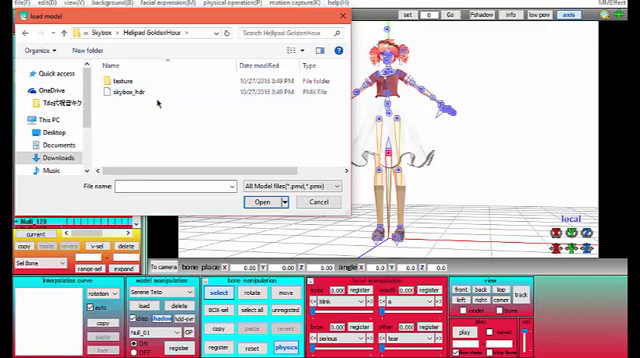
mouse_move(330, 120)
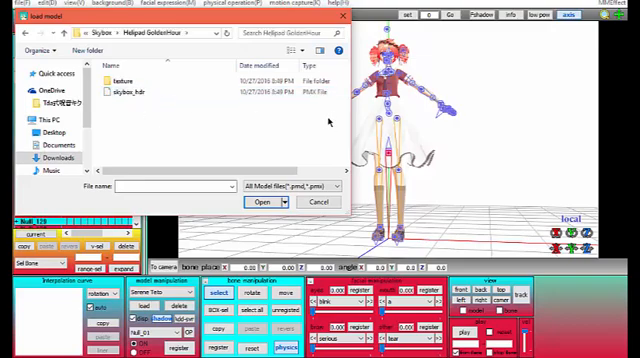
left_click(264, 200)
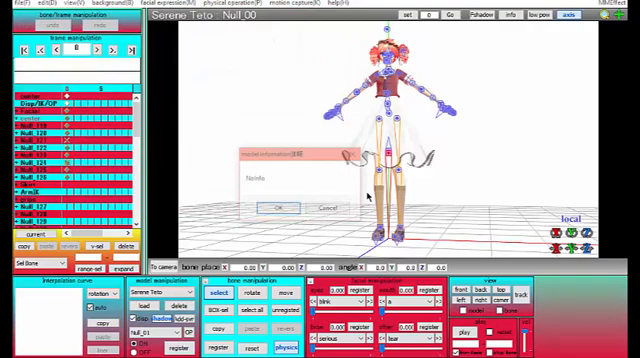
left_click(276, 206)
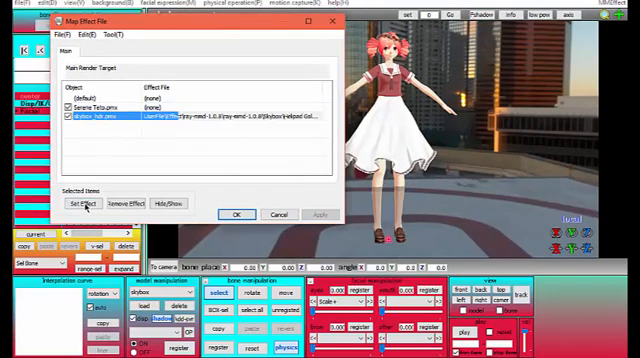
Choose the skybox_hdr effect file from the Helipad GoldenHour skybox folder for the sky object
left_click(72, 204)
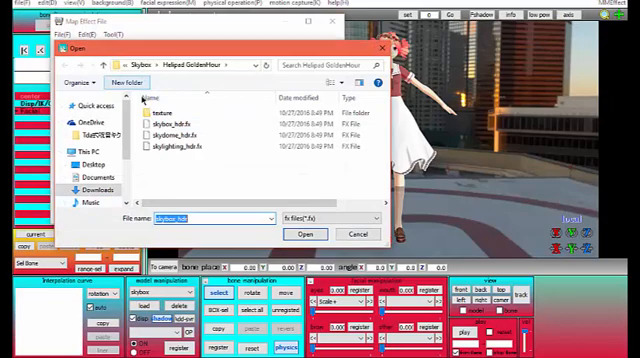
left_click(56, 72)
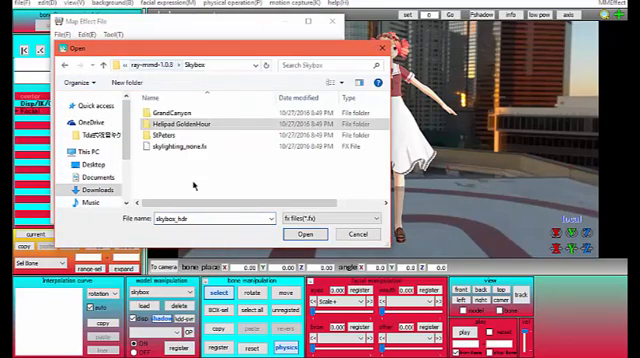
left_click(164, 120)
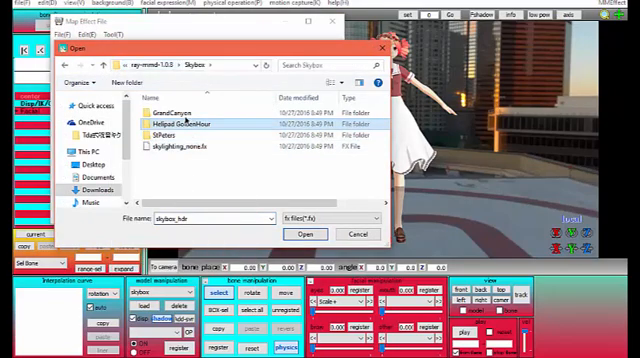
left_click(180, 120)
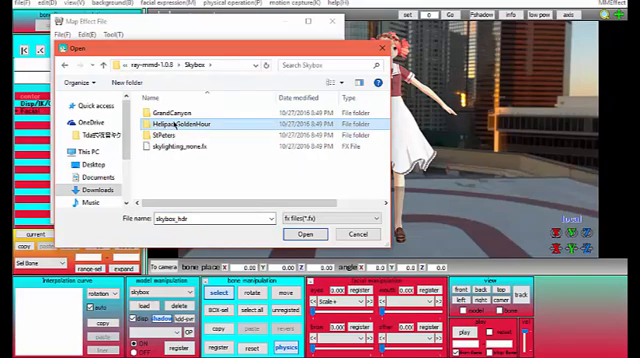
double_click(190, 124)
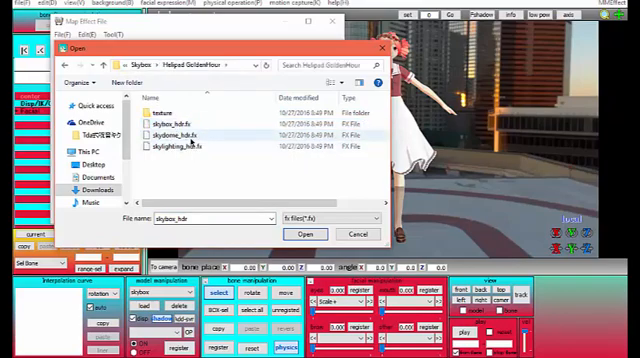
left_click(306, 232)
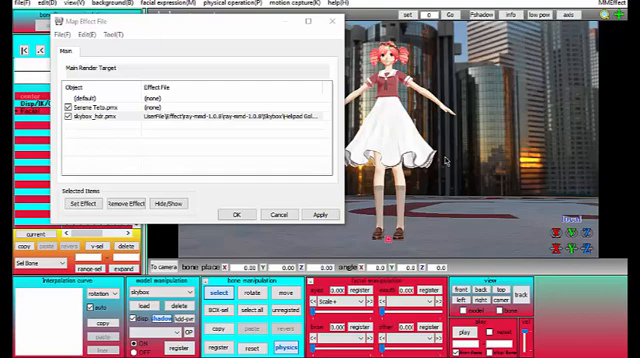
Apply the skybox effect assignment and close the MMEffect settings
left_click(234, 216)
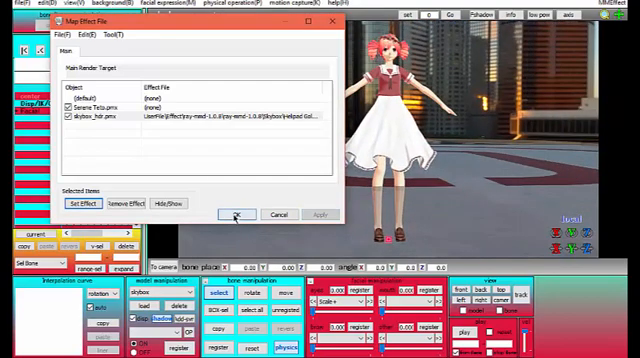
left_click(236, 216)
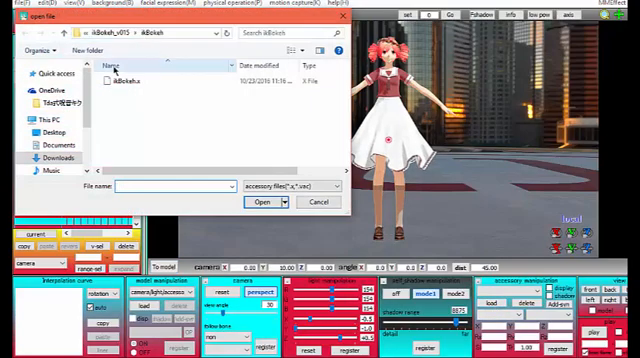
Load the ray.x accessory from Effect > ray-mmd-1.5.0 into the scene
left_click(22, 32)
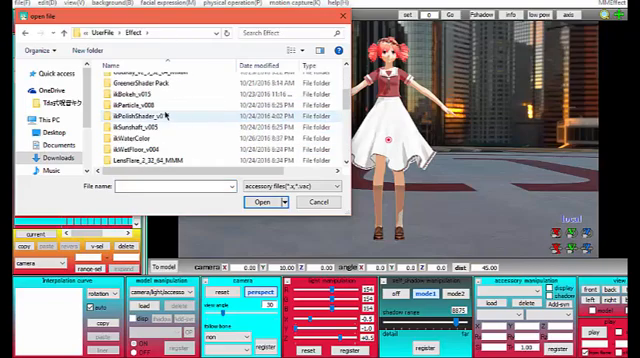
scroll("down", 3)
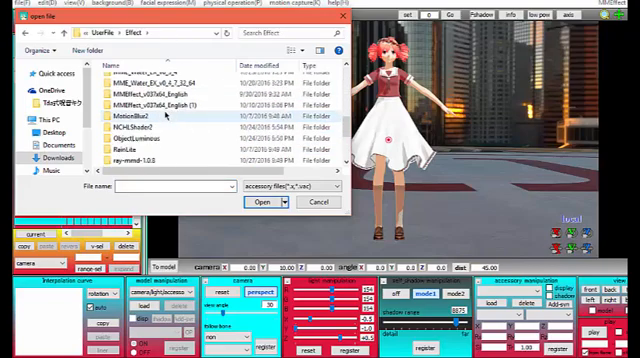
double_click(144, 156)
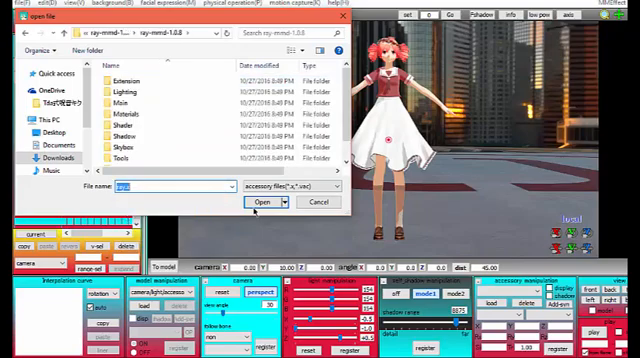
left_click(260, 200)
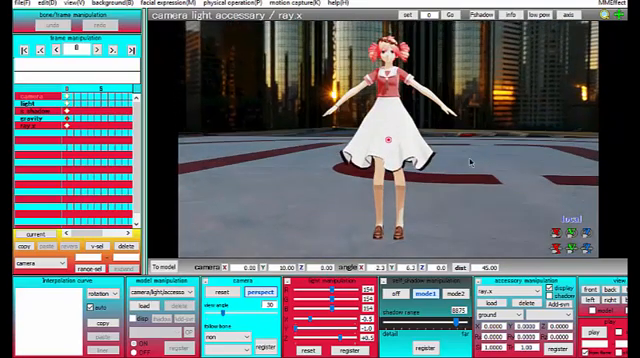
left_click(608, 10)
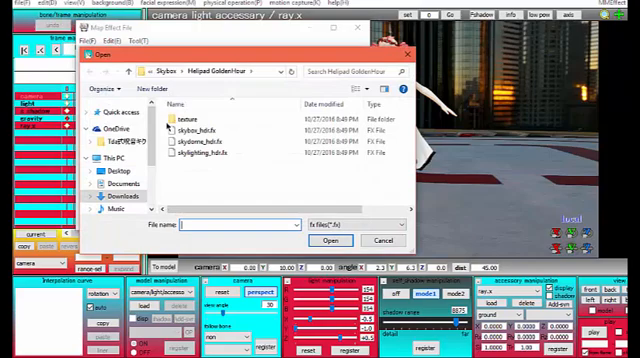
Assign the Ray-MMD .fx effect to Kasane Teto.pmx in the main render target and confirm
left_click(88, 72)
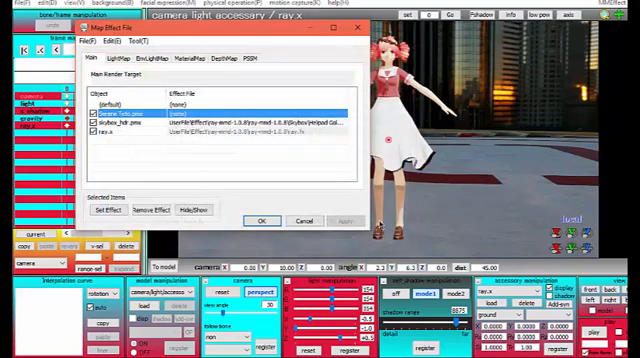
left_click(344, 222)
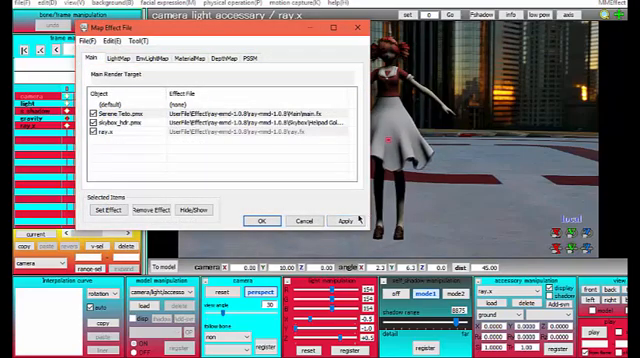
left_click(260, 220)
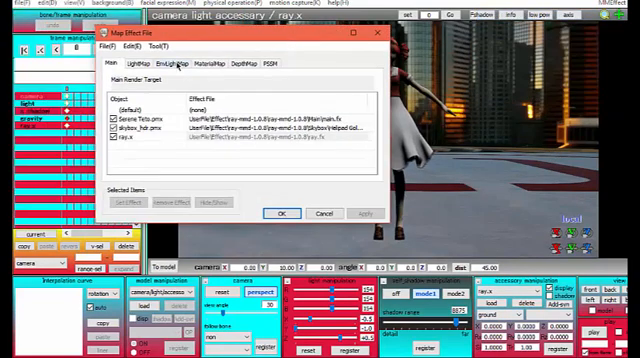
In EnvLightMap, give skybox_hdr.pmx the Helipad GoldenHour skylighting_hdr effect and confirm
left_click(172, 62)
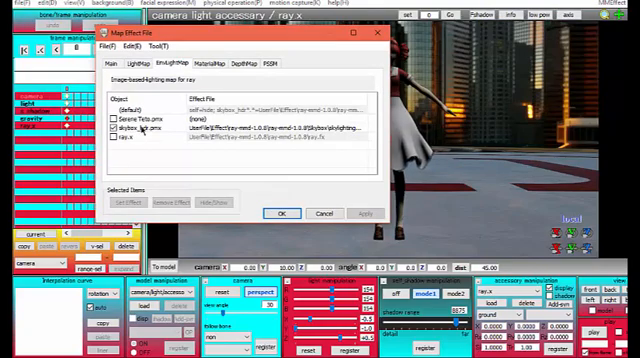
left_click(128, 202)
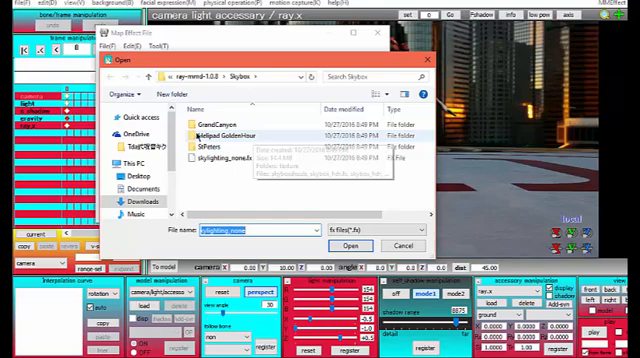
double_click(228, 132)
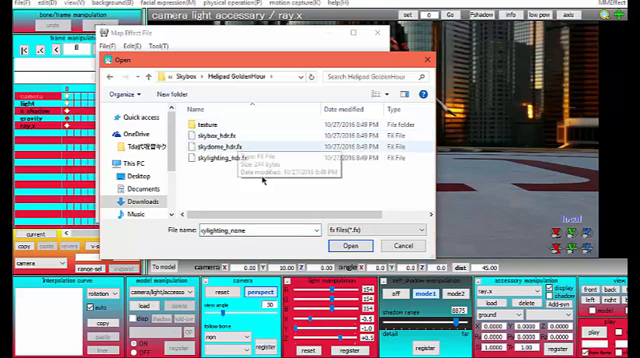
left_click(352, 244)
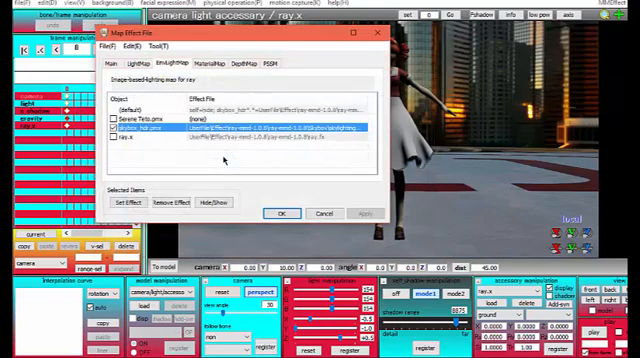
left_click(240, 132)
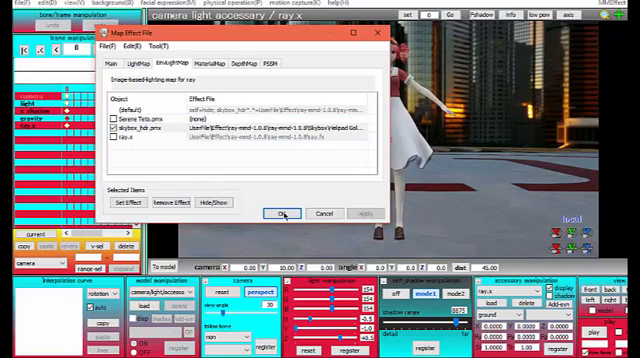
left_click(280, 212)
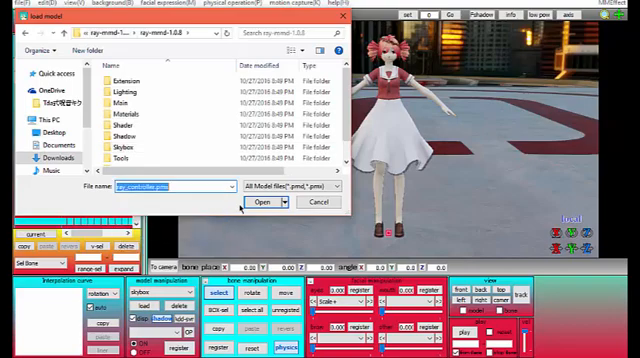
Load ray_controller.pmx from the ray-mmd-1.5.0 folder into the scene
left_click(262, 202)
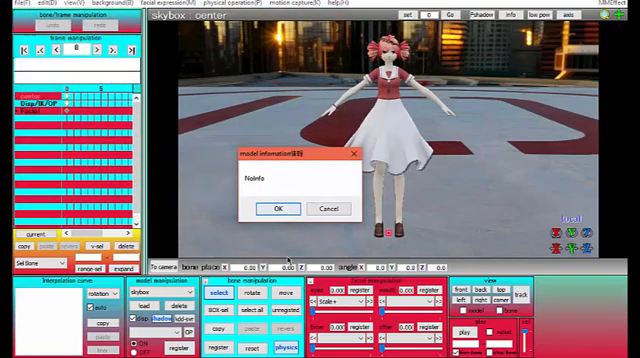